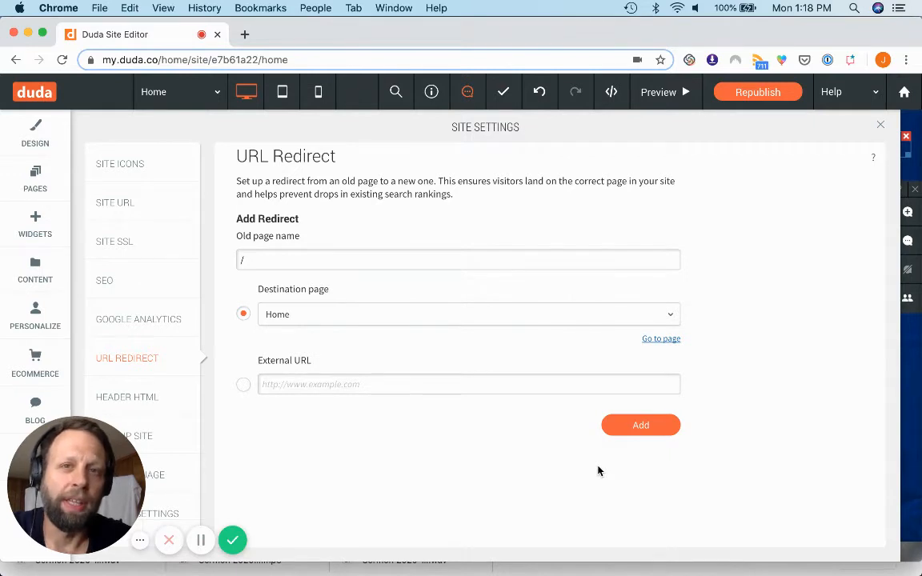
mouse_move(503, 479)
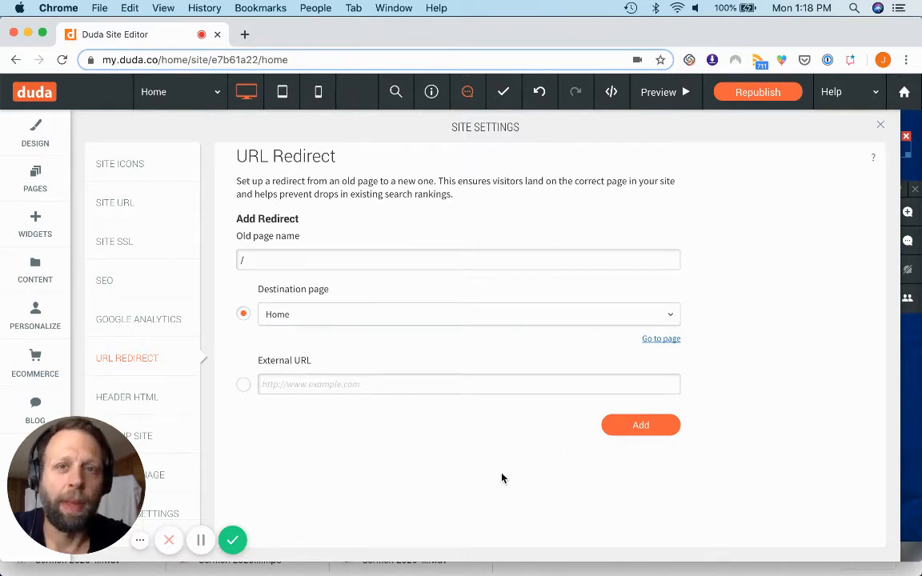
mouse_move(529, 489)
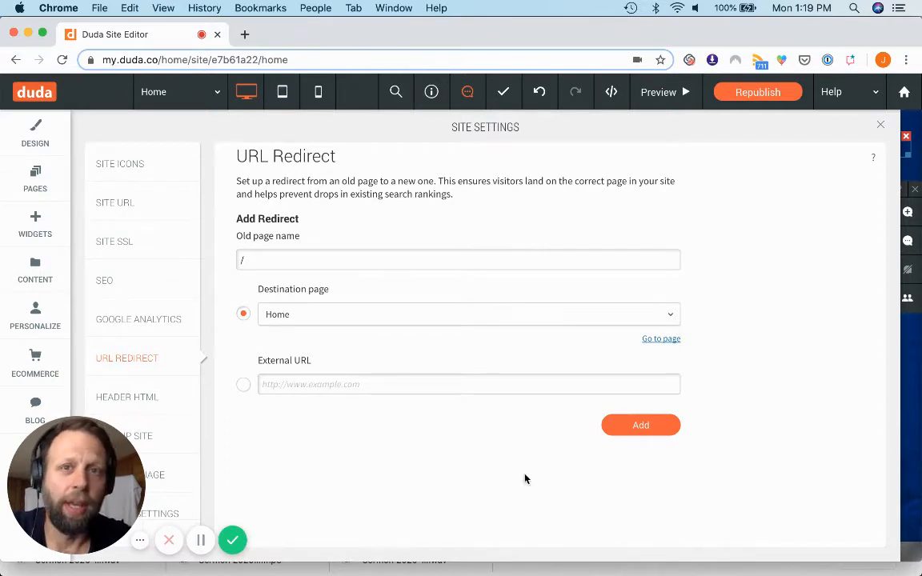
mouse_move(521, 459)
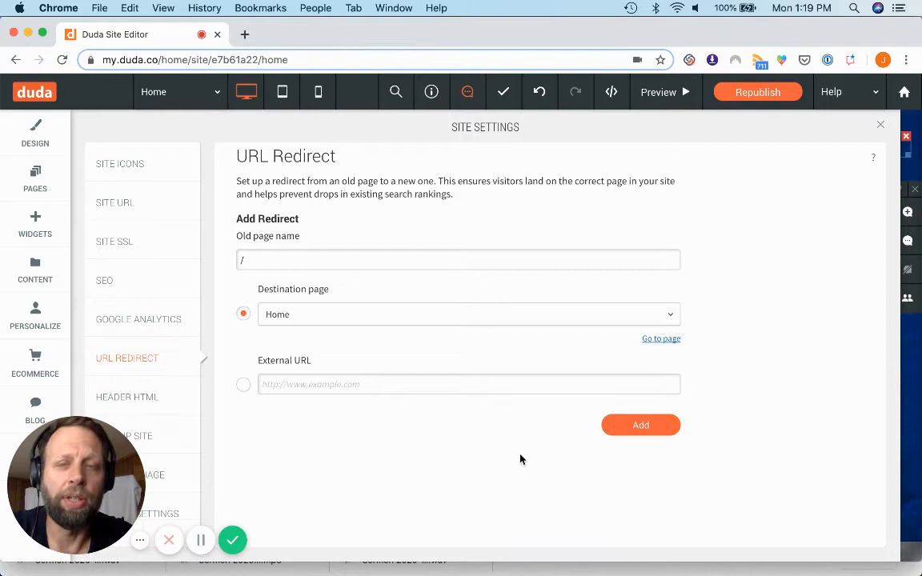
mouse_move(513, 465)
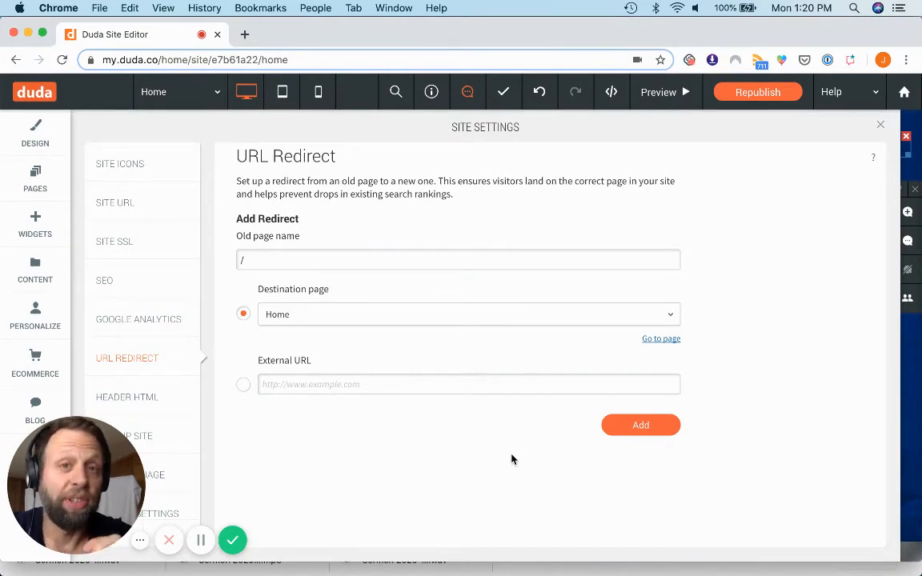
mouse_move(458, 460)
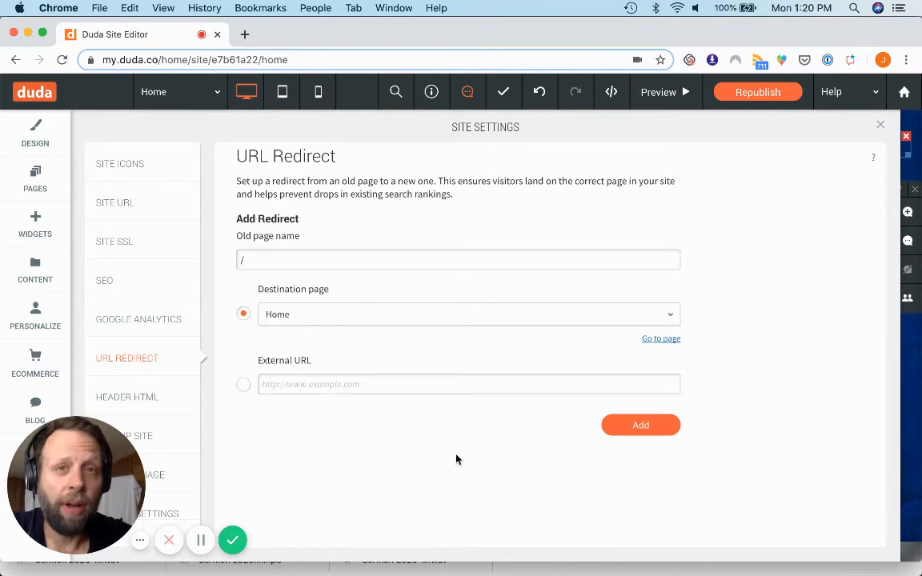
mouse_move(378, 359)
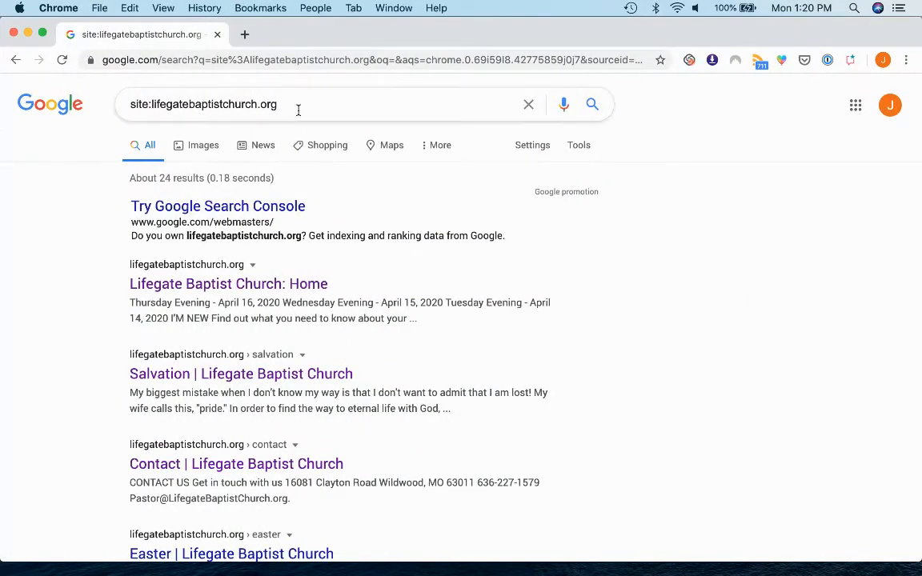
mouse_move(592, 104)
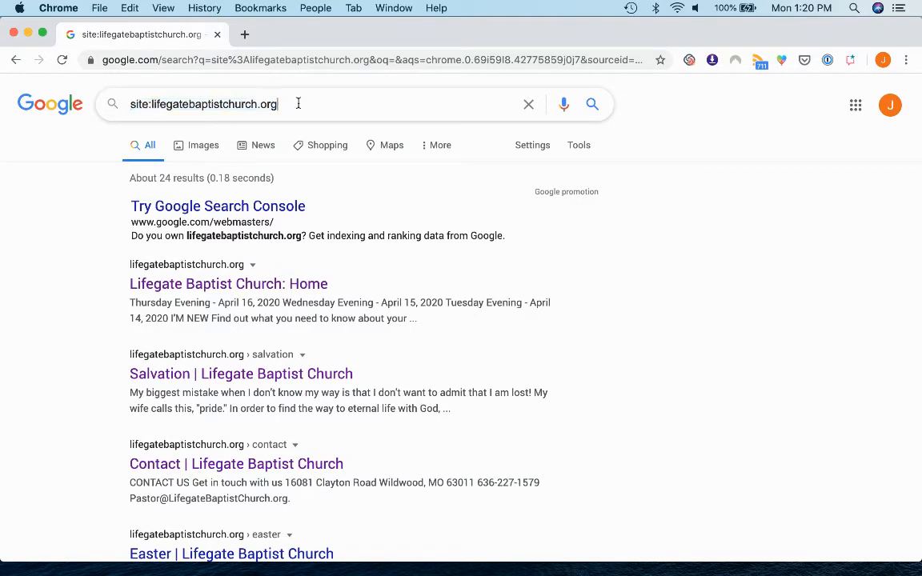
mouse_move(334, 193)
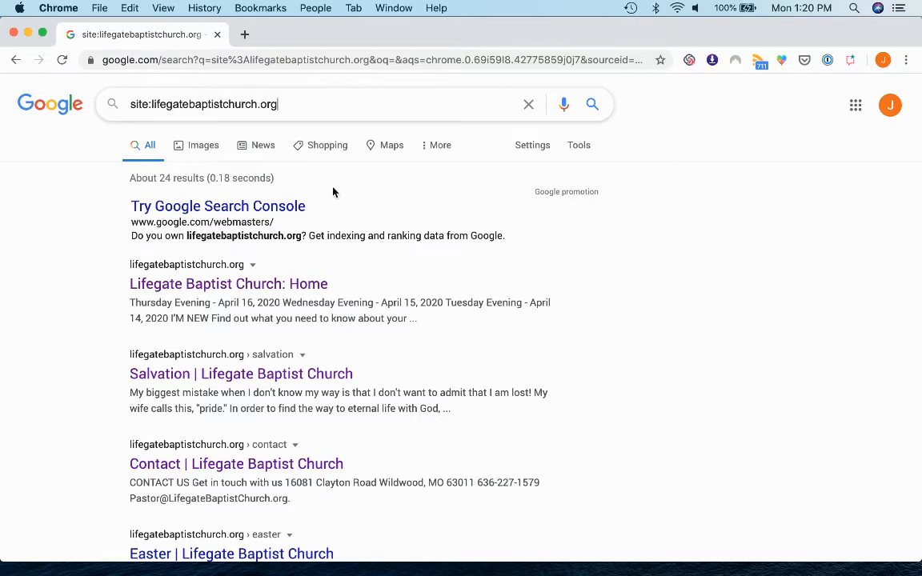
mouse_move(371, 173)
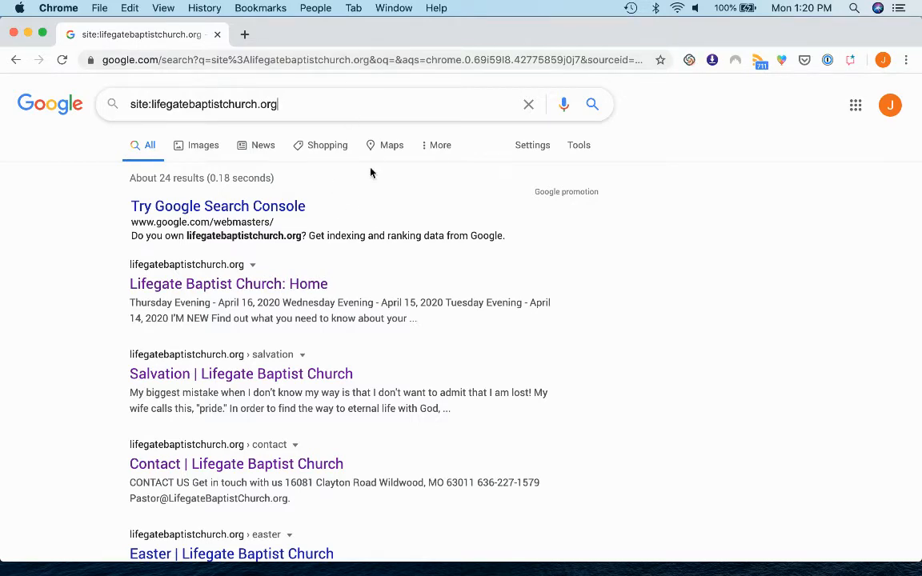
Return to the Google site:lifegatebaptistchurch.org results showing about 24 indexed pages
scroll(down, 3)
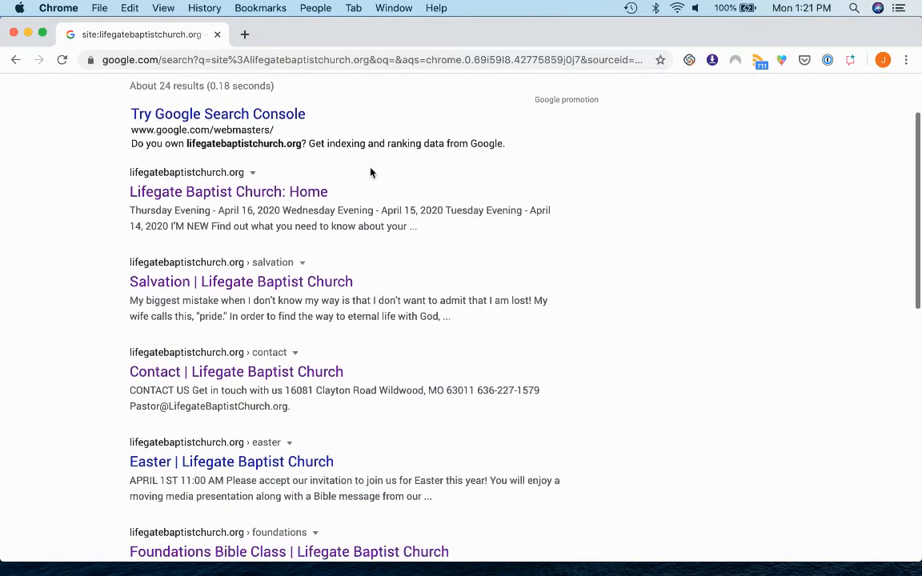
scroll(up, 3)
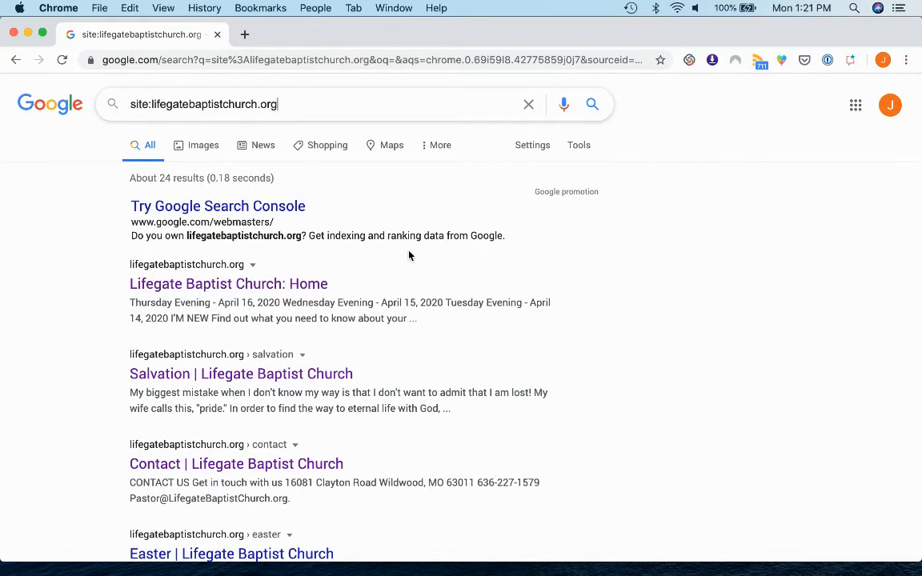
mouse_move(285, 219)
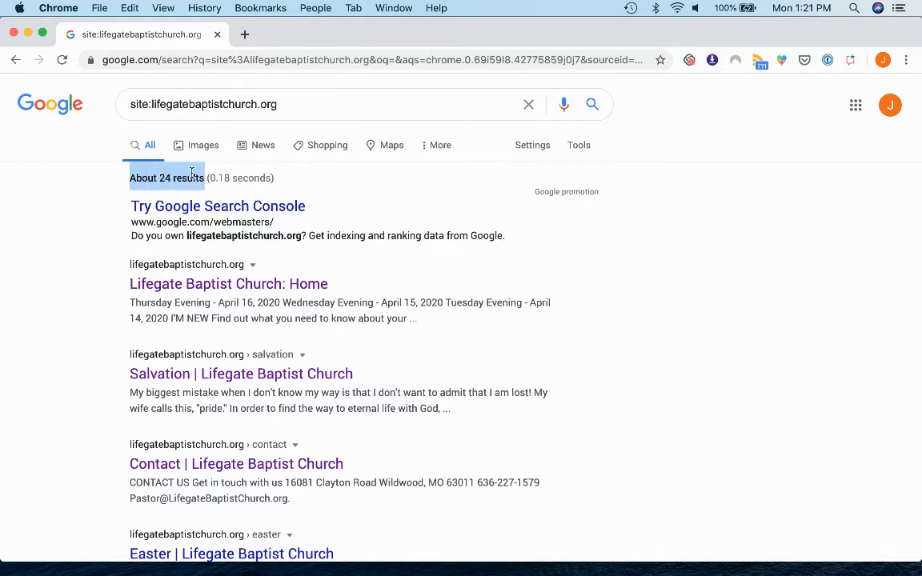
mouse_move(483, 270)
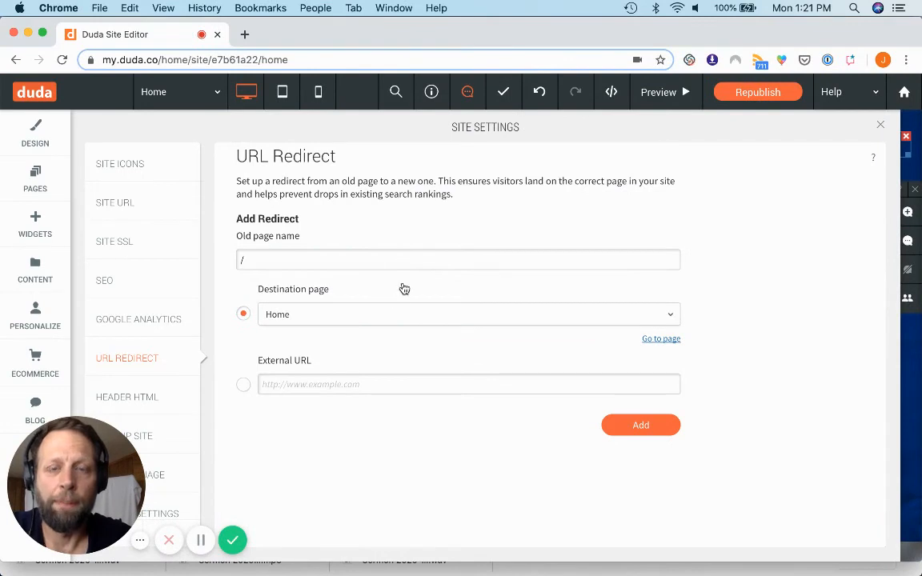
mouse_move(368, 302)
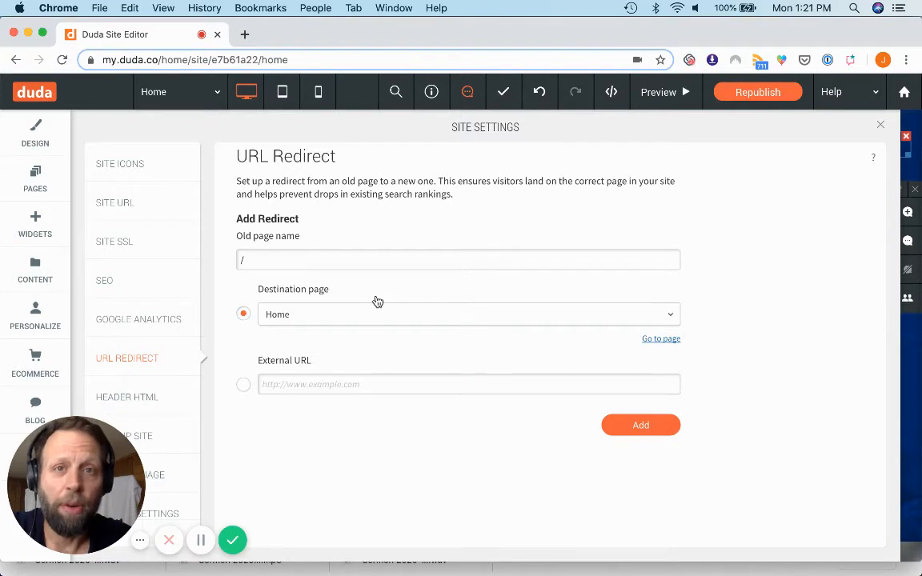
mouse_move(404, 349)
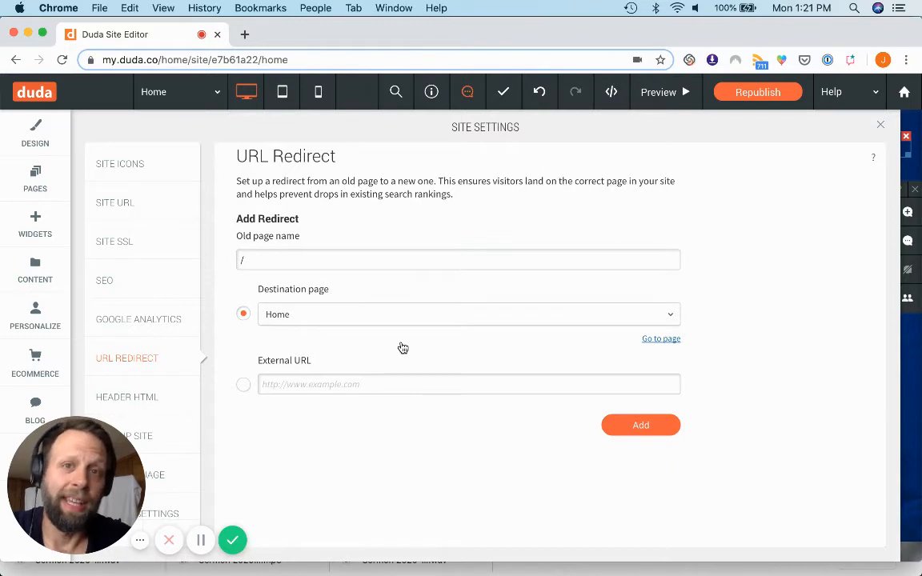
mouse_move(438, 355)
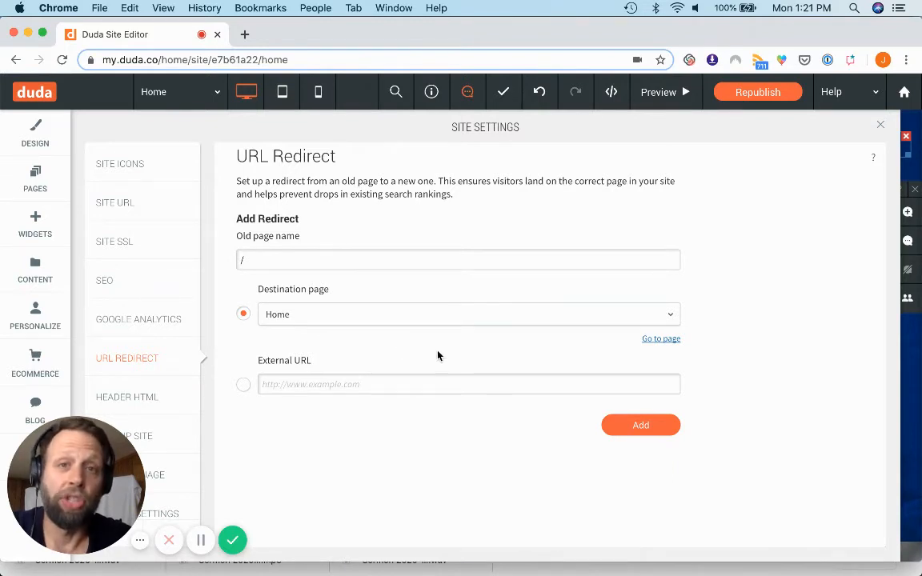
mouse_move(450, 340)
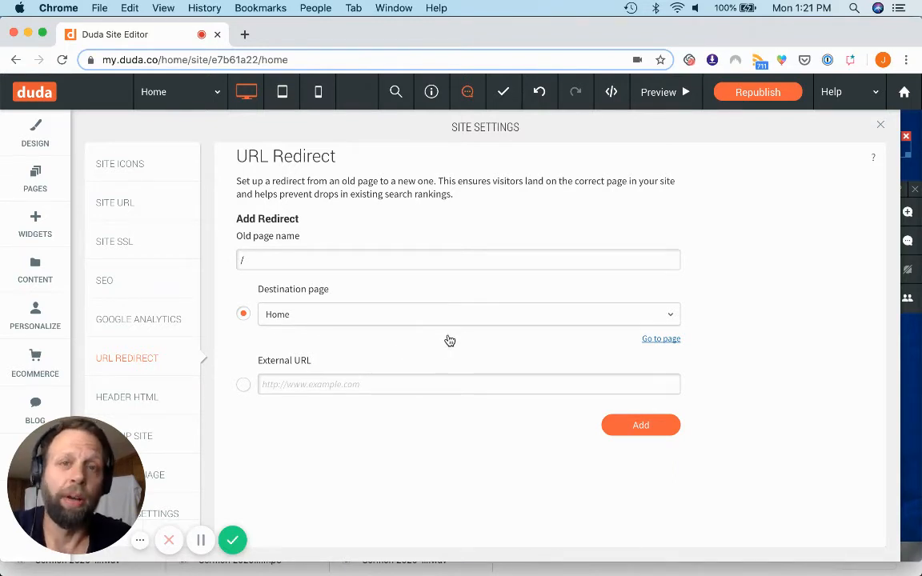
mouse_move(448, 376)
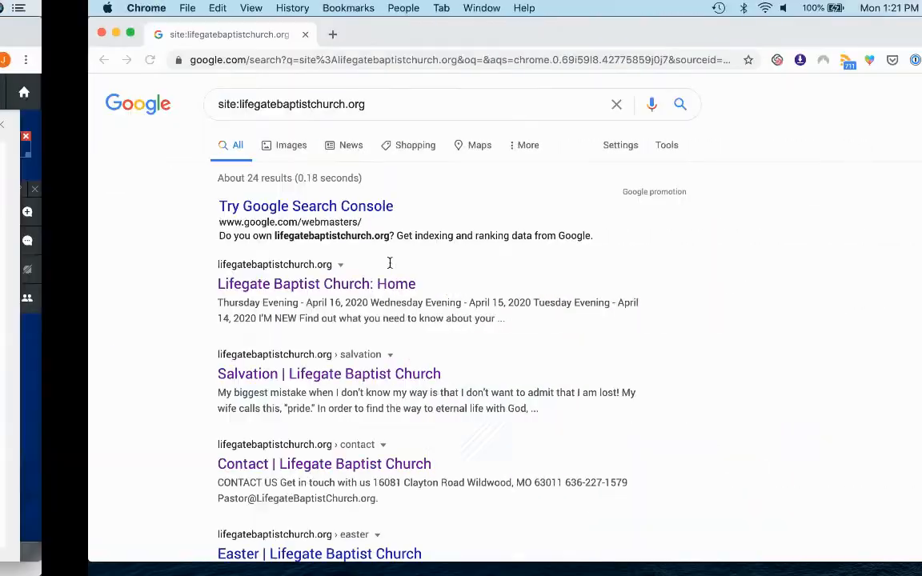
Scroll the church domain results past Missions Week to find The Gift page's /the-gift/ URL
scroll(down, 3)
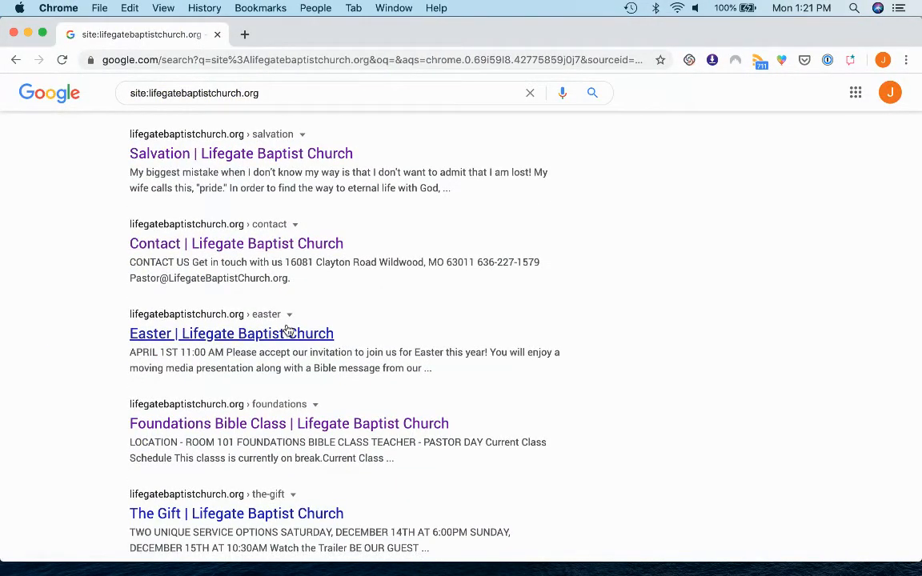
scroll(down, 3)
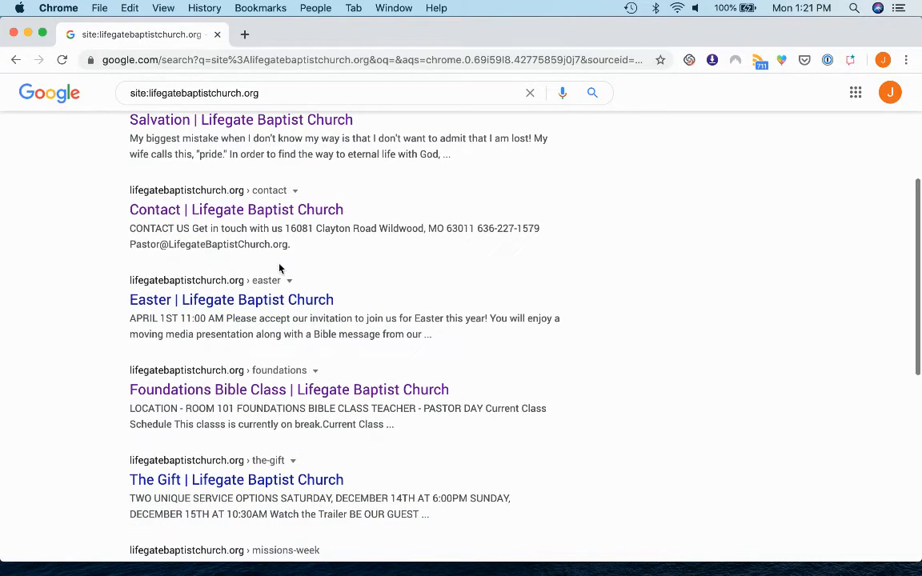
mouse_move(243, 315)
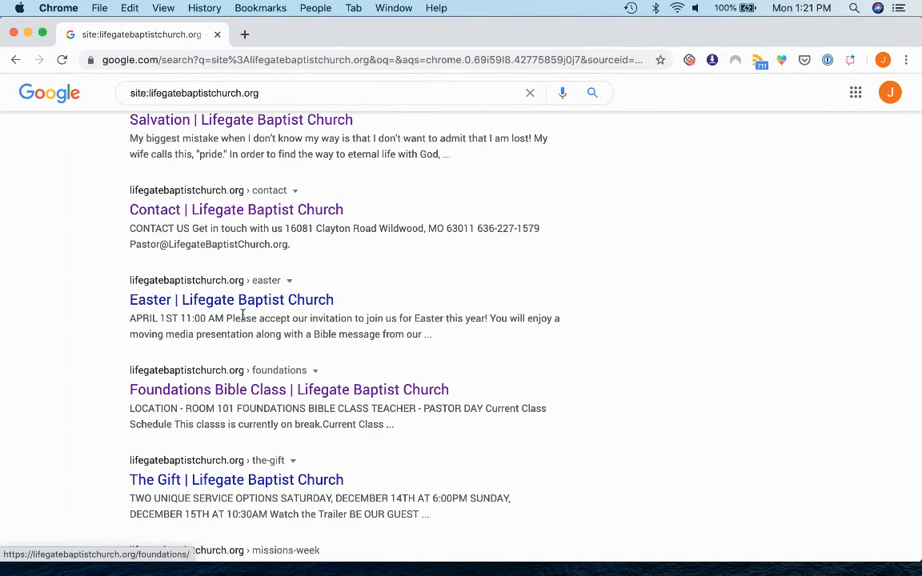
mouse_move(121, 553)
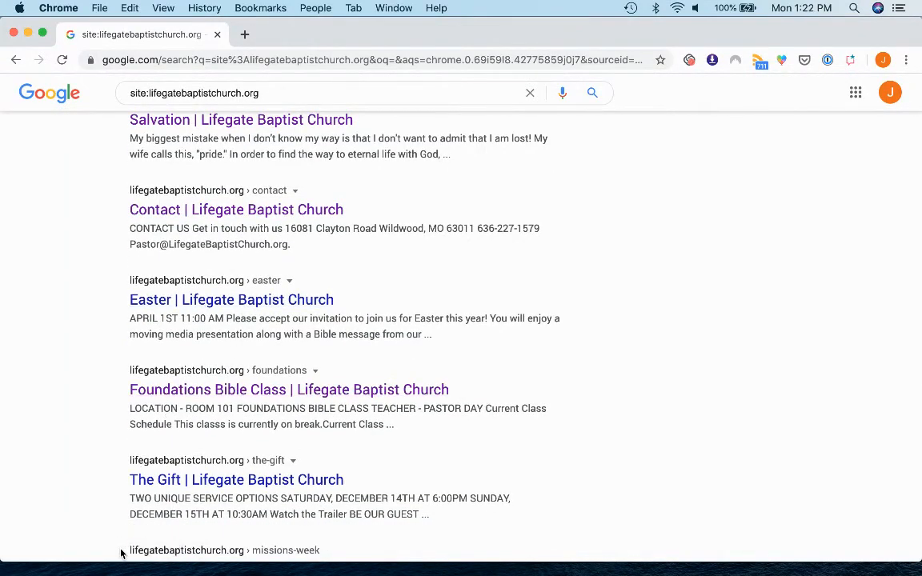
scroll(down, 3)
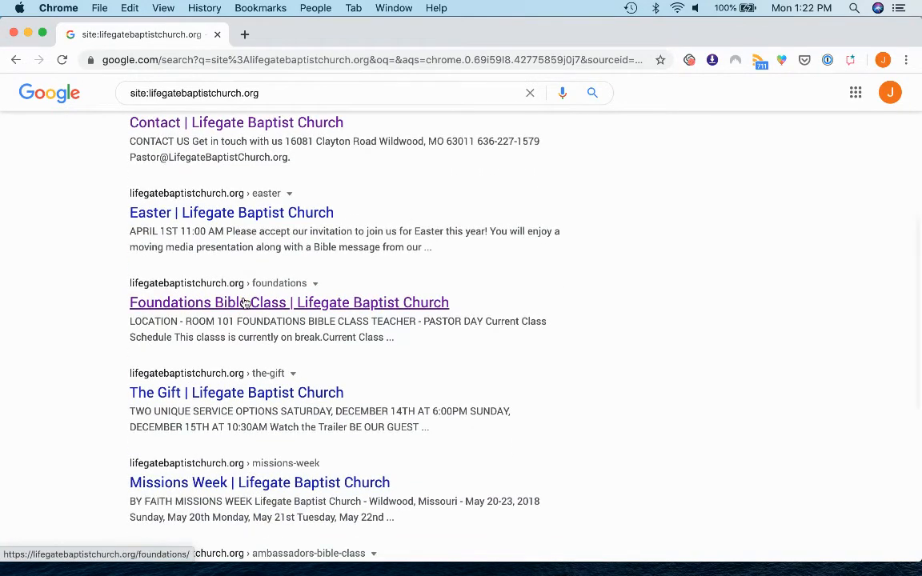
scroll(down, 3)
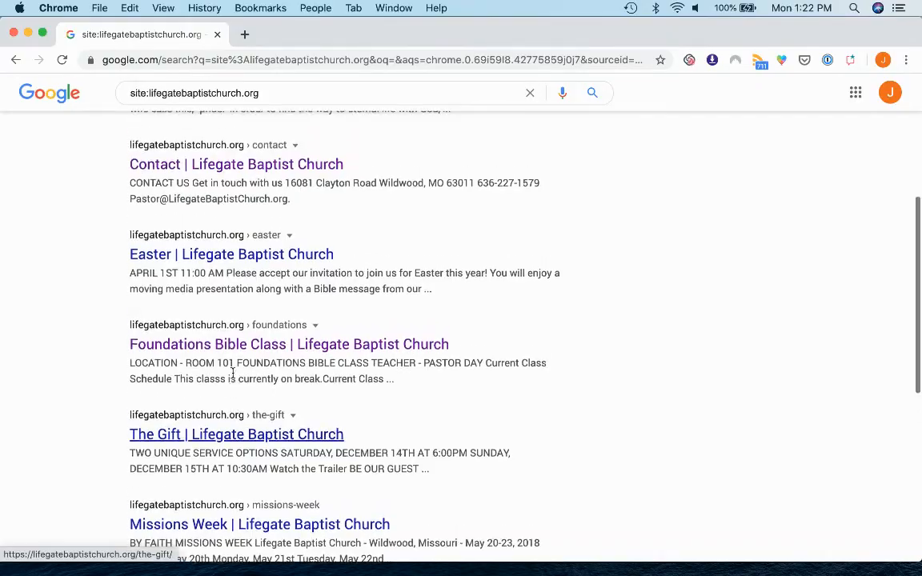
Enter /the-gift/ as the old page name in the URL Redirect form
click(194, 59)
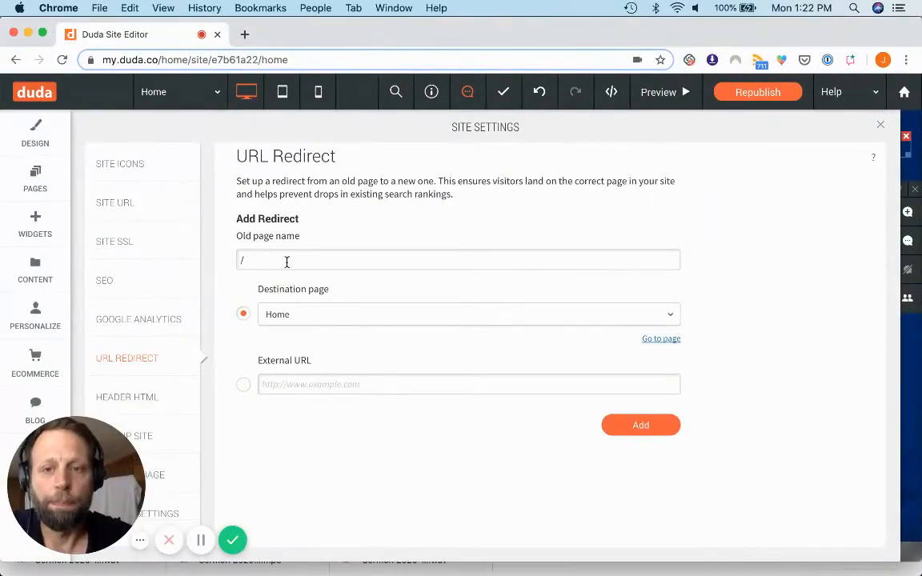
text(the)
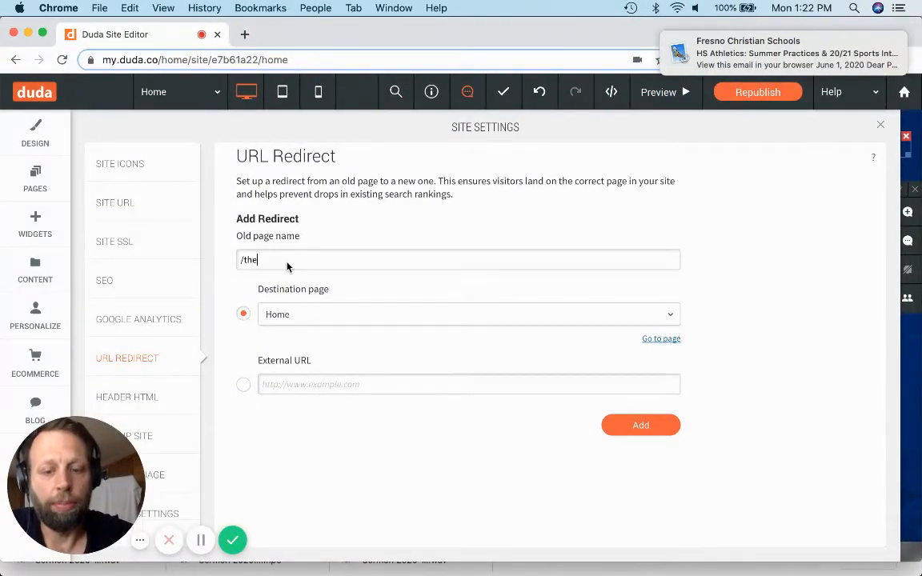
text(-gif)
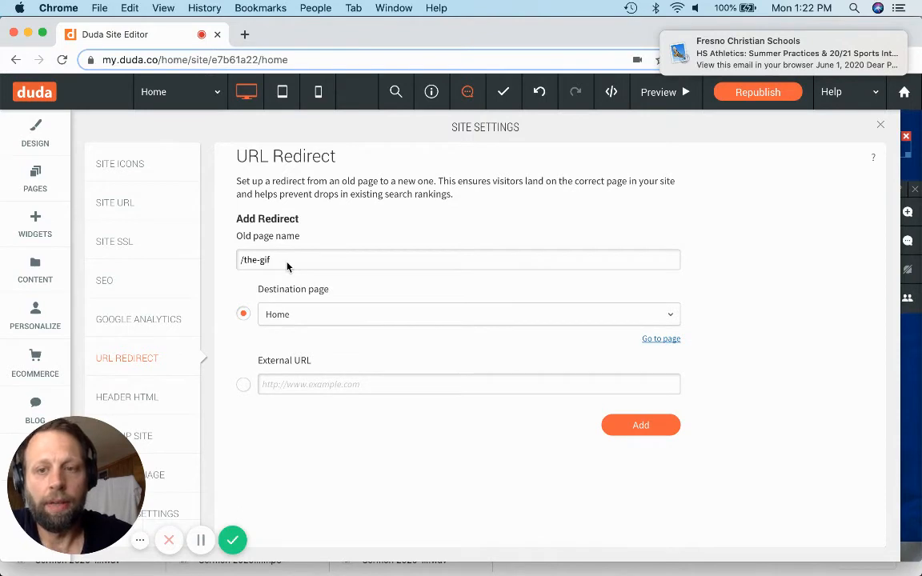
text(t/)
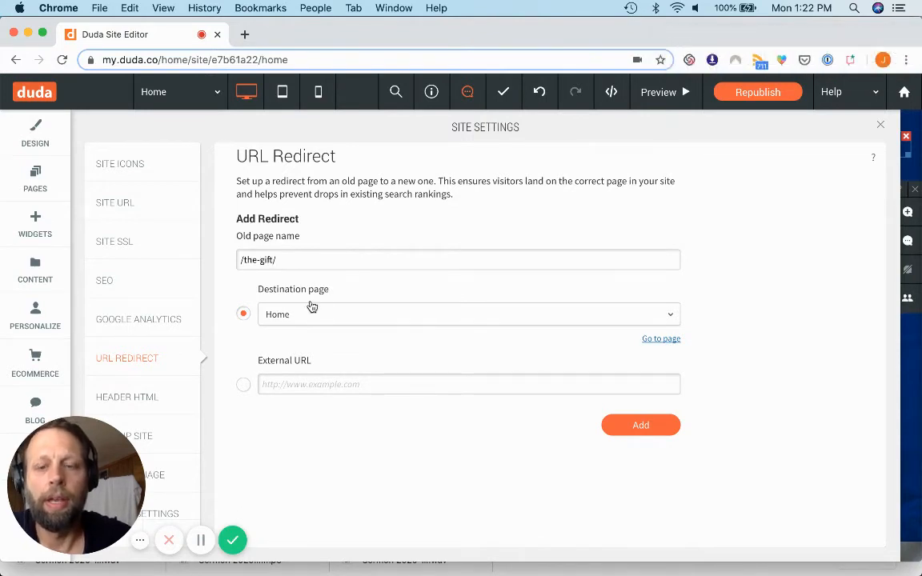
mouse_move(348, 318)
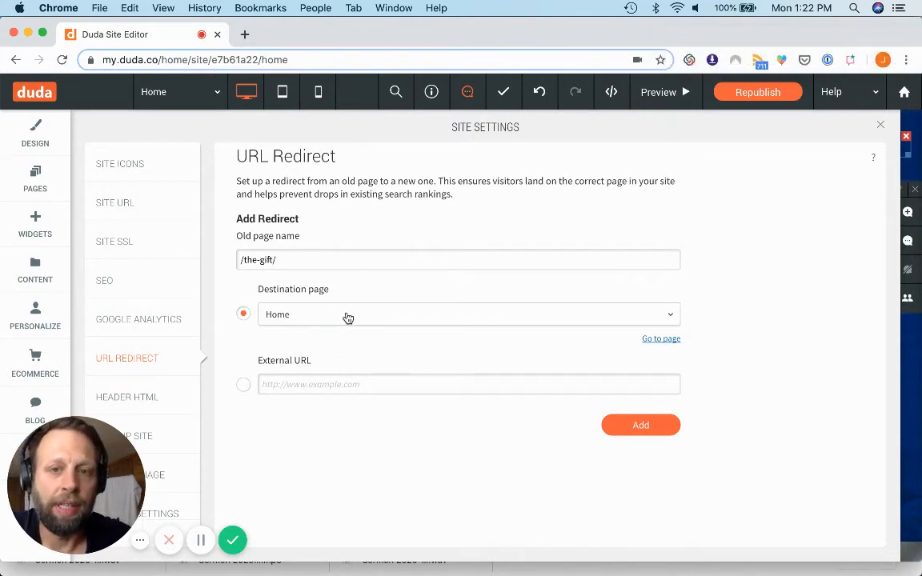
Set Home as the destination, save the redirect, and open a new redirect form
click(469, 314)
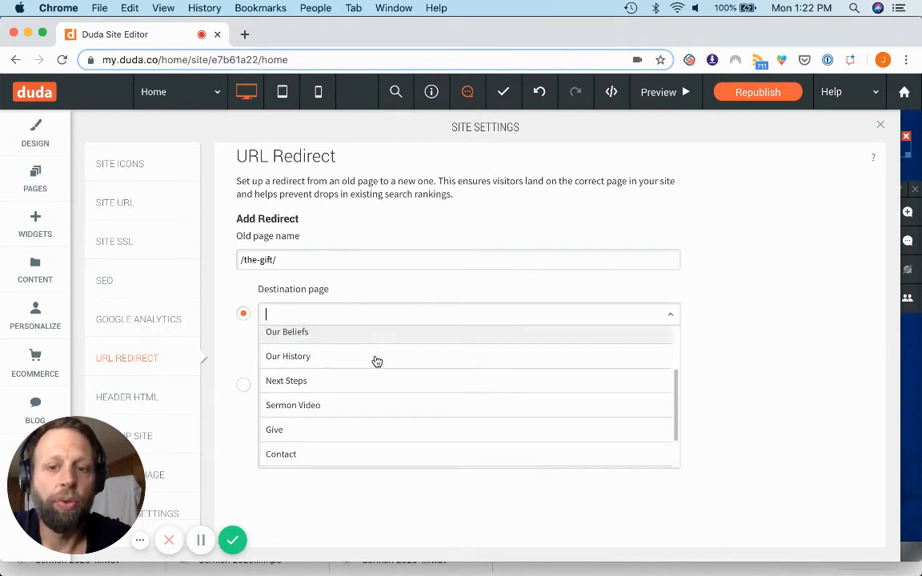
scroll(up, 3)
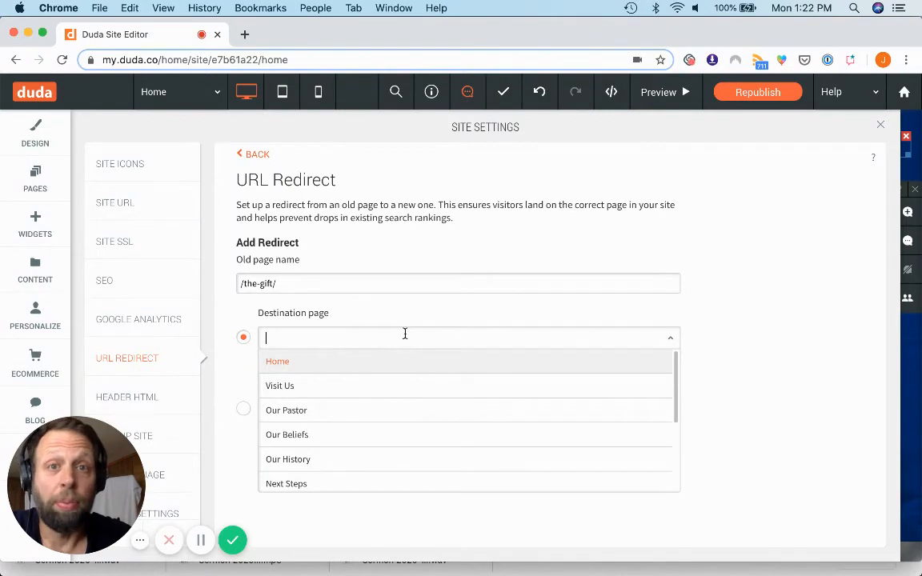
click(277, 361)
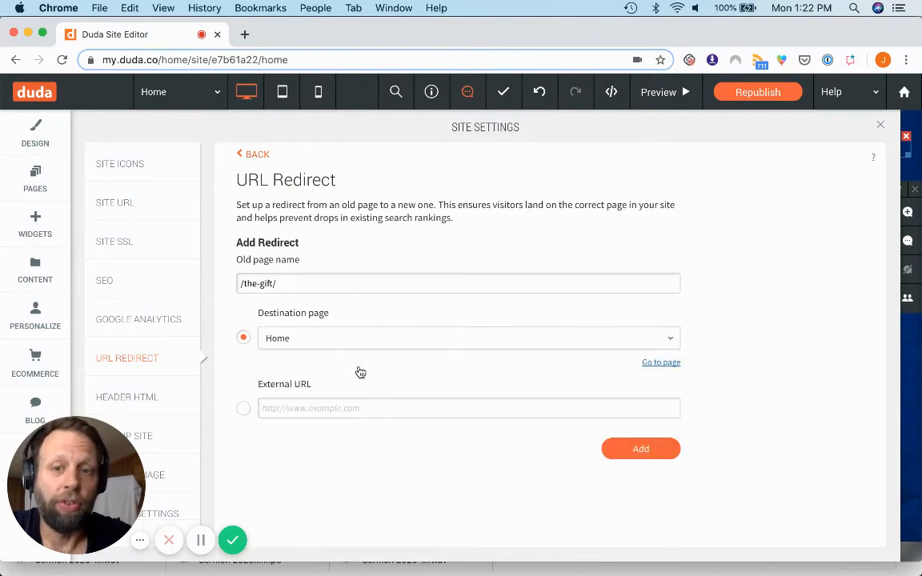
mouse_move(473, 318)
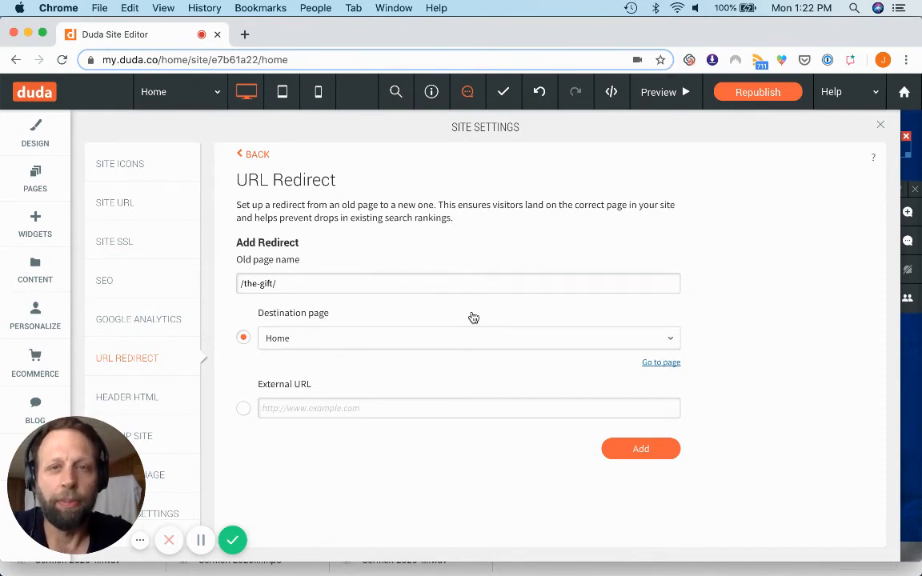
mouse_move(574, 400)
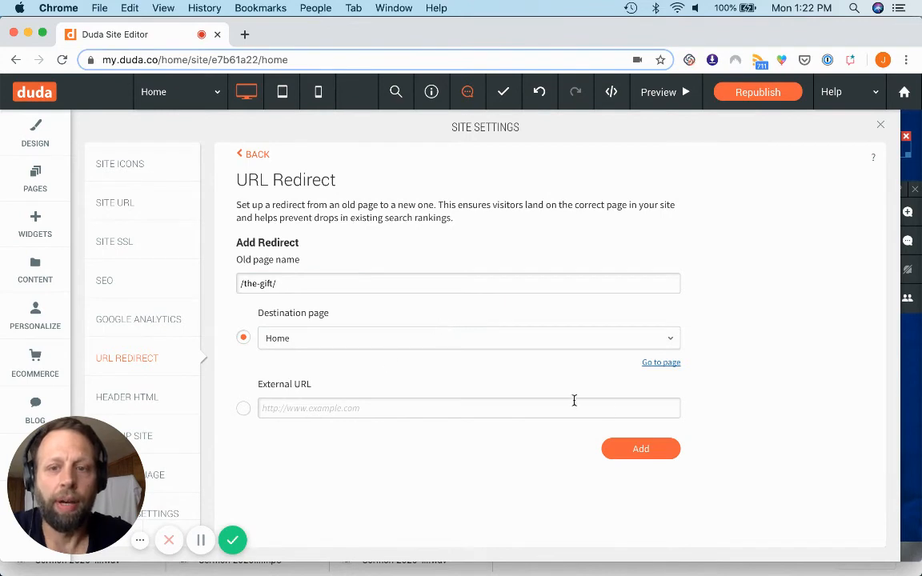
click(641, 448)
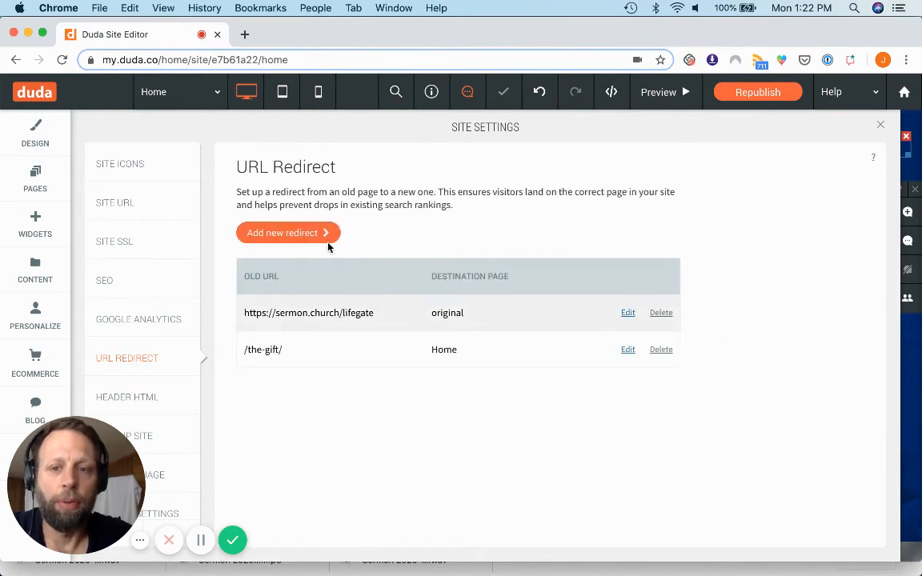
click(282, 232)
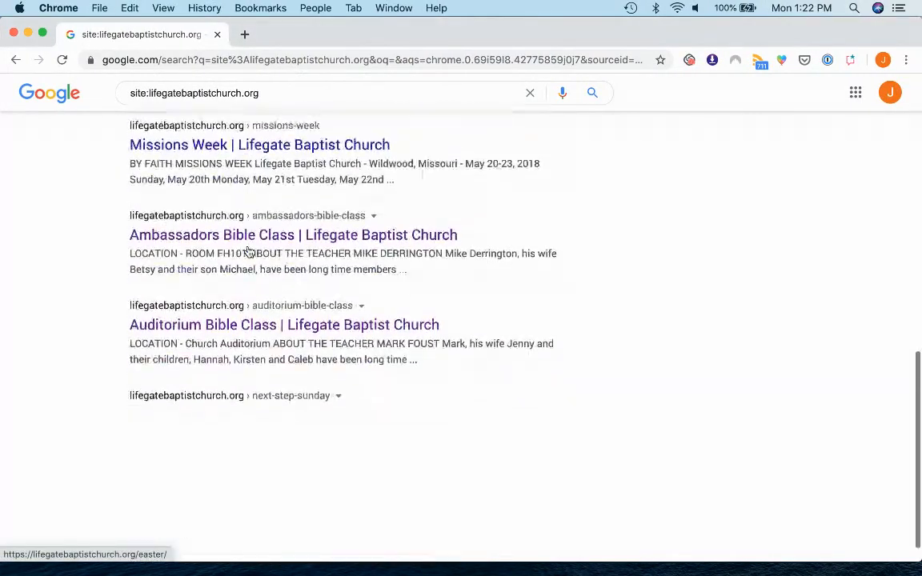
scroll(up, 3)
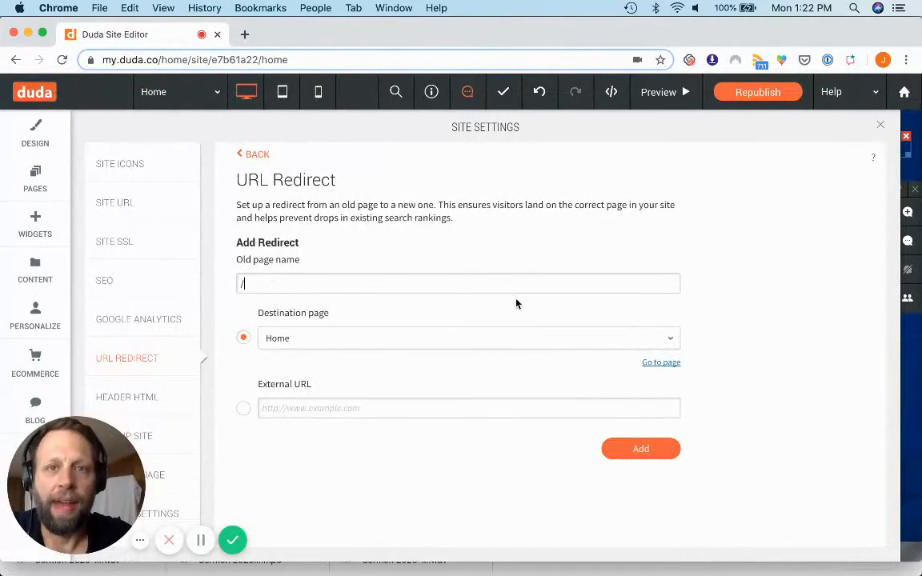
mouse_move(556, 313)
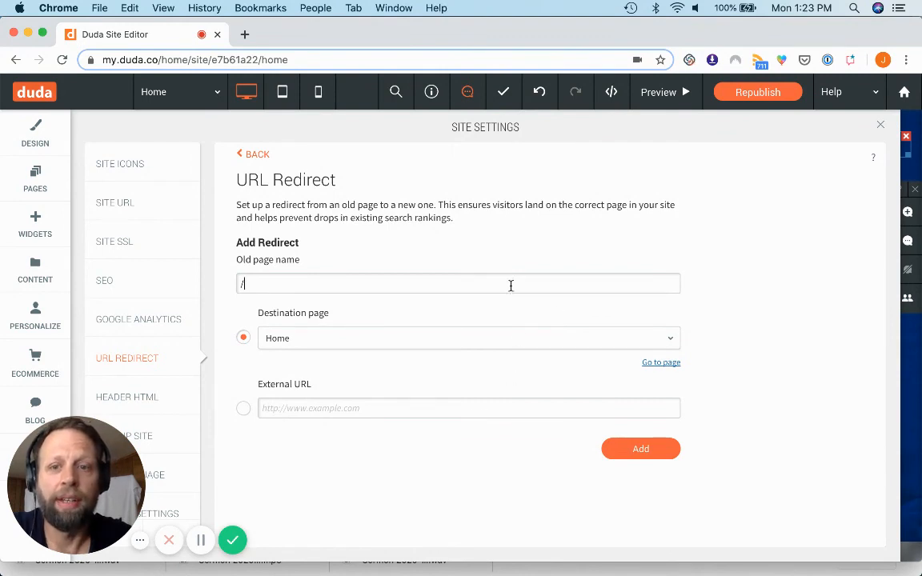
mouse_move(506, 494)
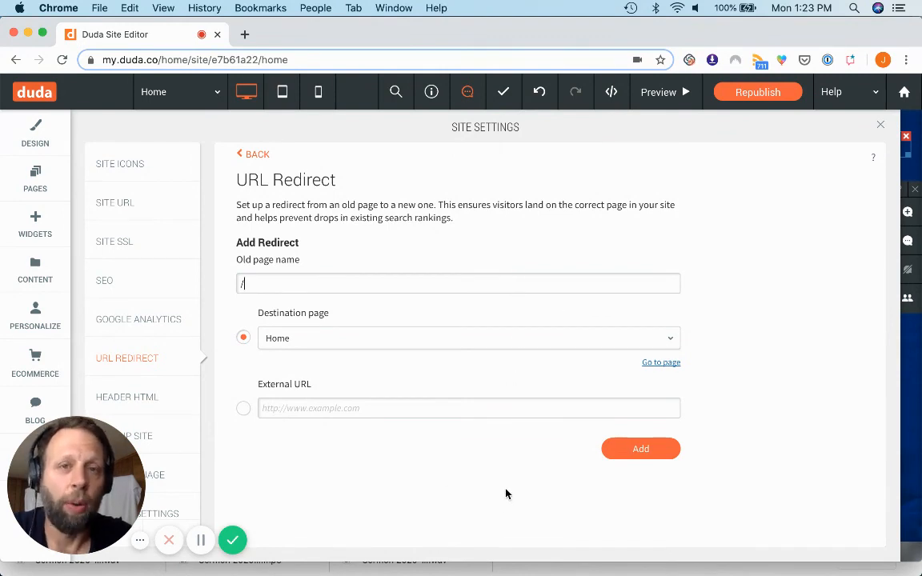
mouse_move(519, 469)
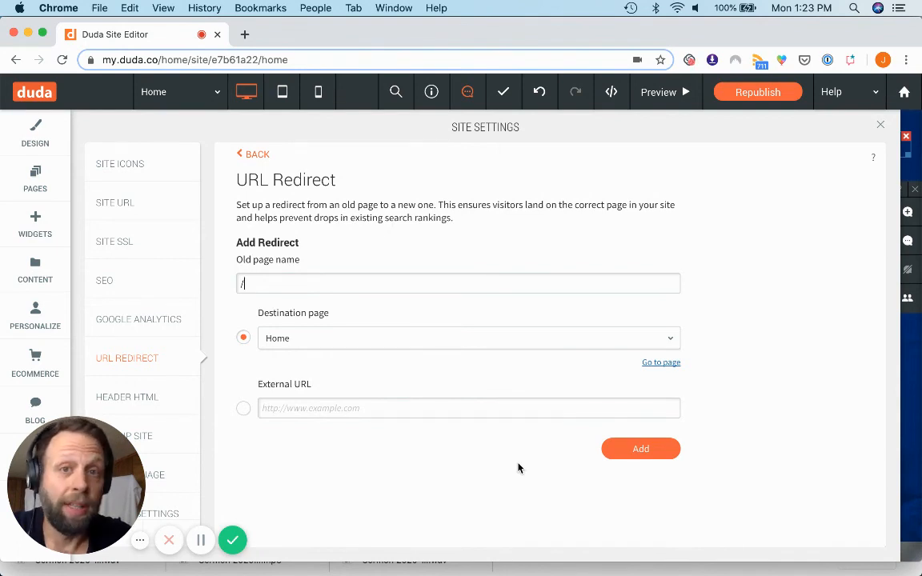
mouse_move(532, 400)
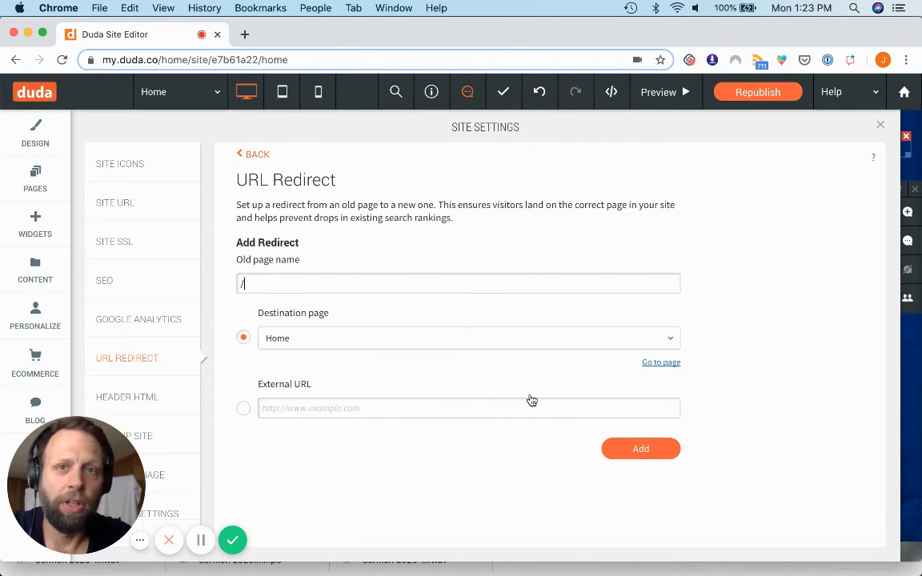
mouse_move(529, 489)
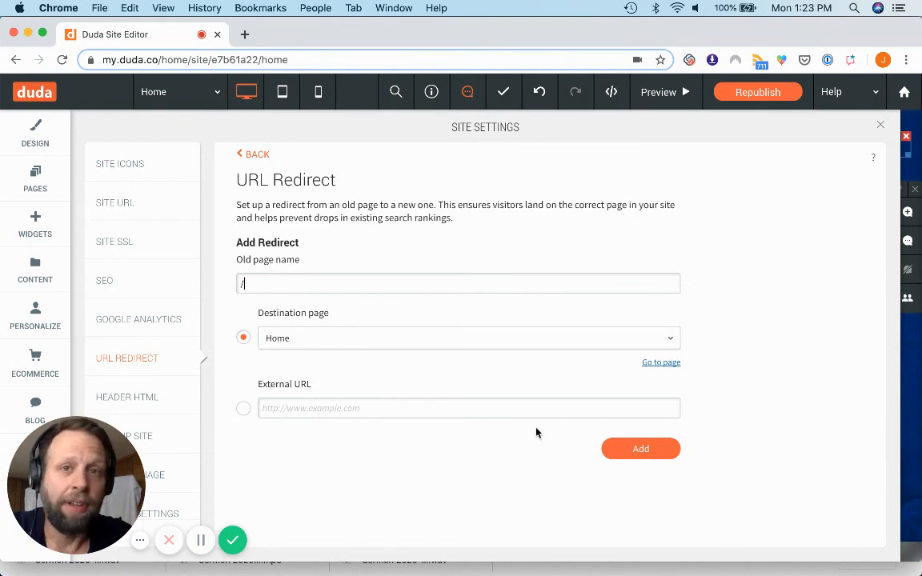
mouse_move(516, 397)
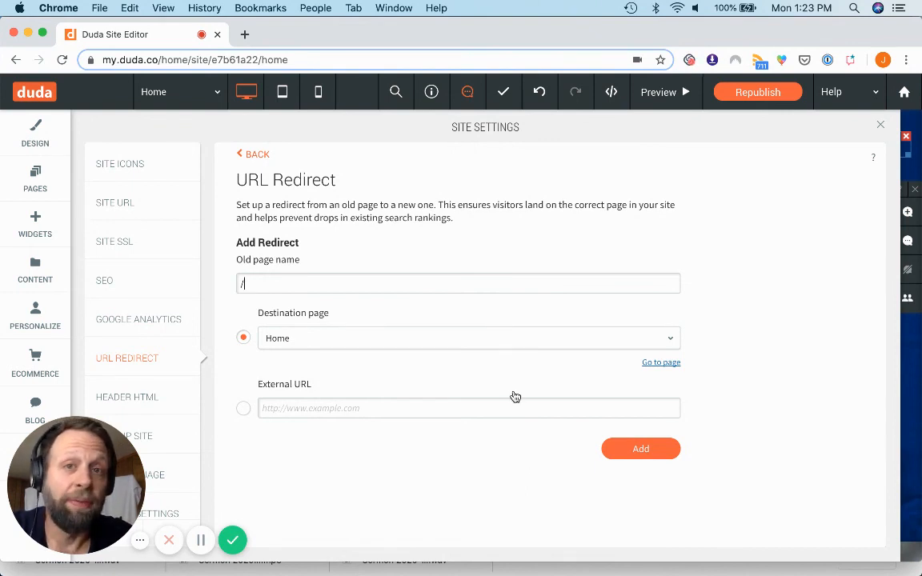